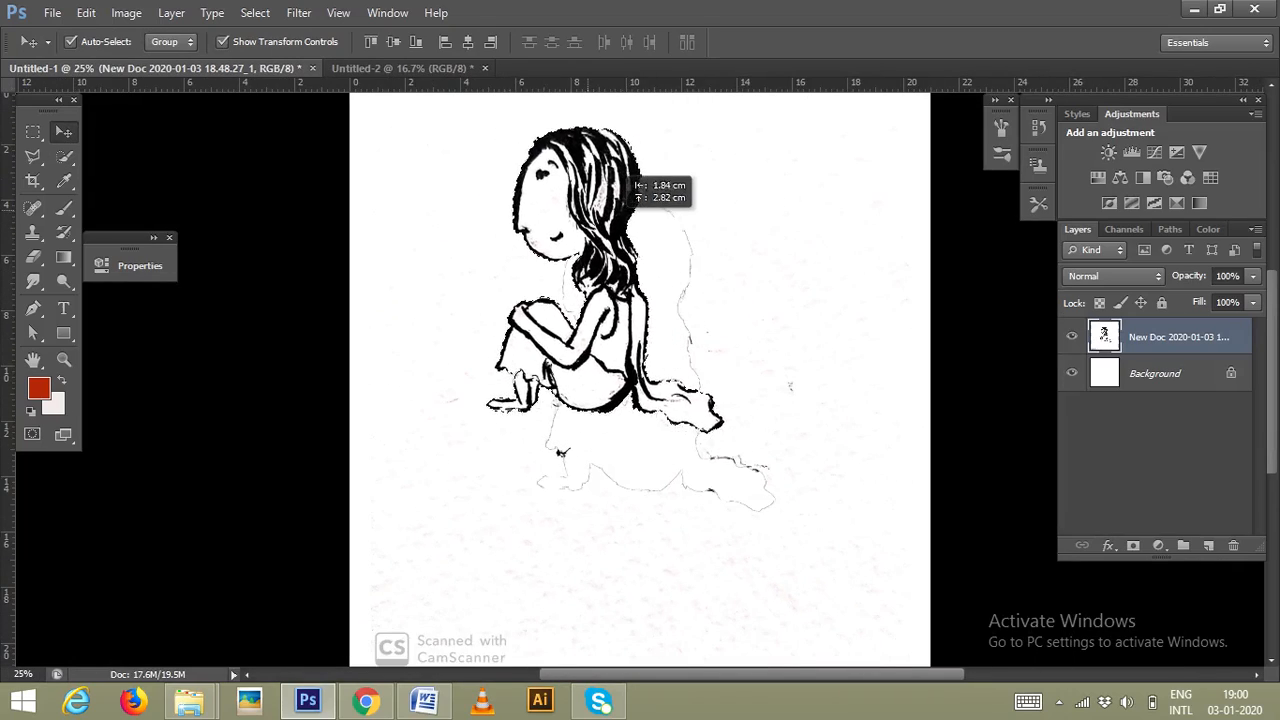
# Step: Drag the girl sketch from Untitled-1 onto the cloudy sunrise photo in Untitled-2
pyautogui.click(400, 68)
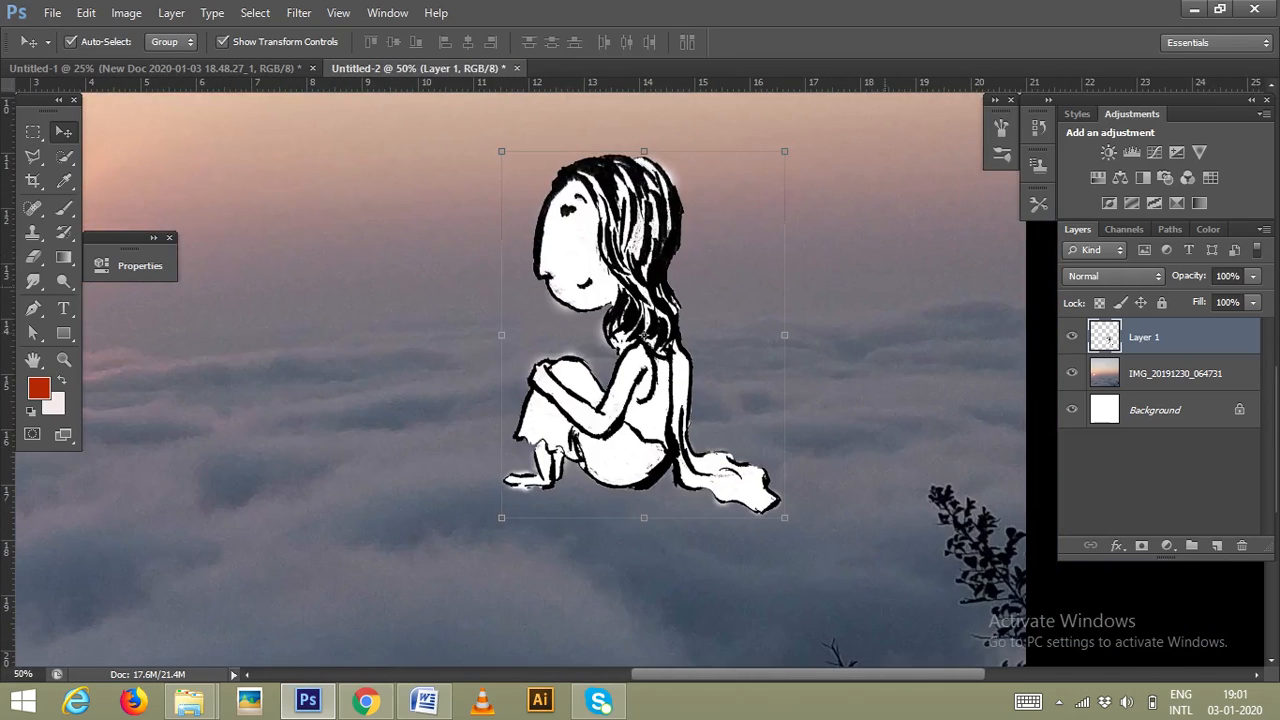
# Step: Pick a light brown skin tone and paint the girl's face, arms and feet
pyautogui.click(40, 388)
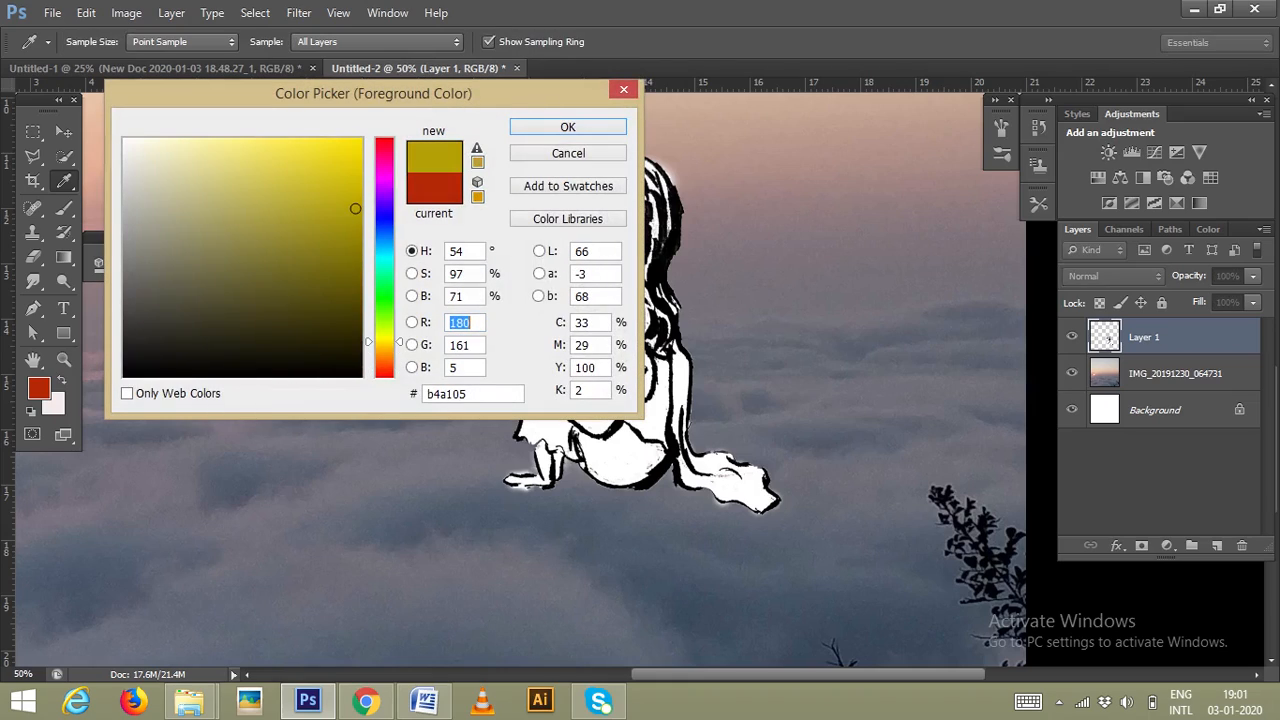
pyautogui.click(268, 198)
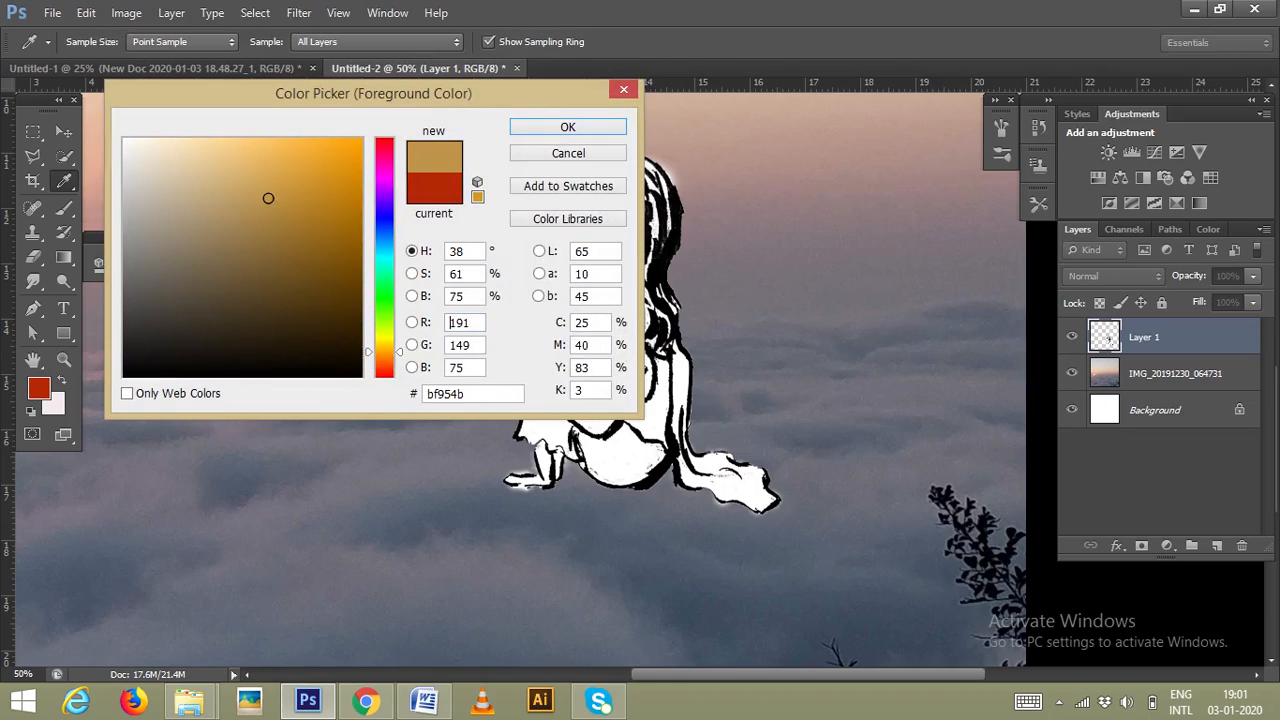
pyautogui.click(567, 126)
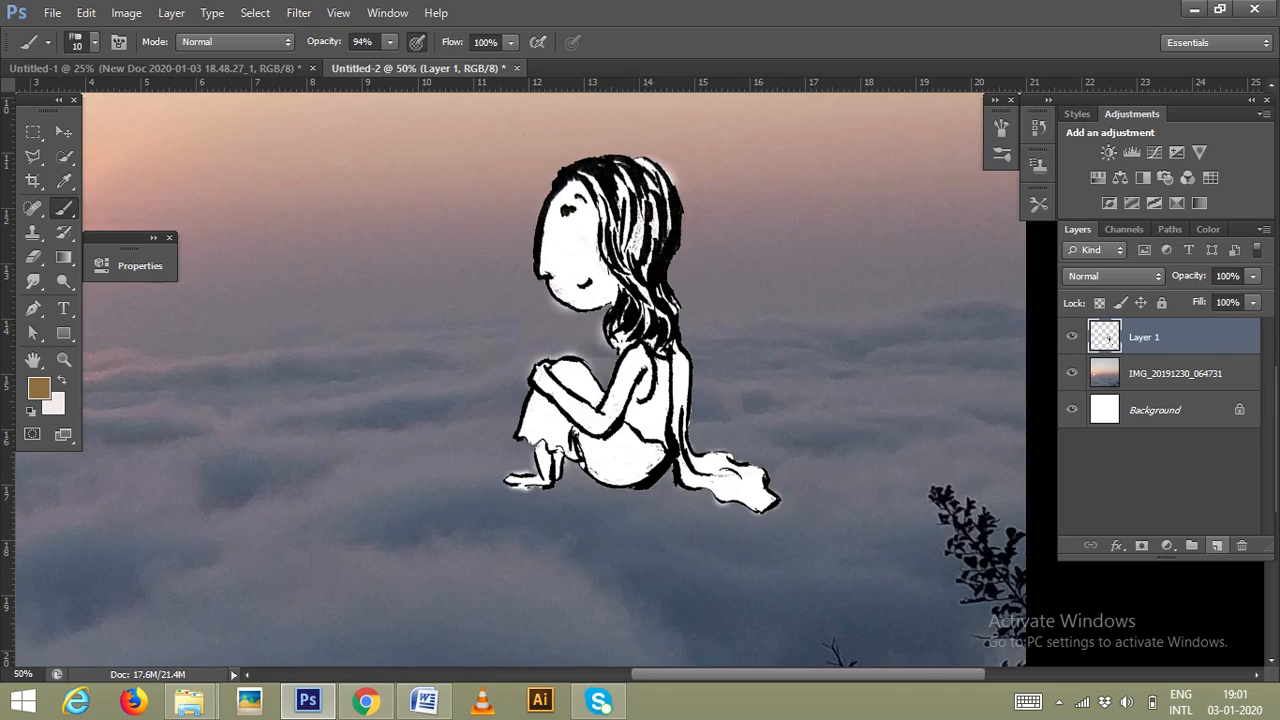
pyautogui.click(77, 48)
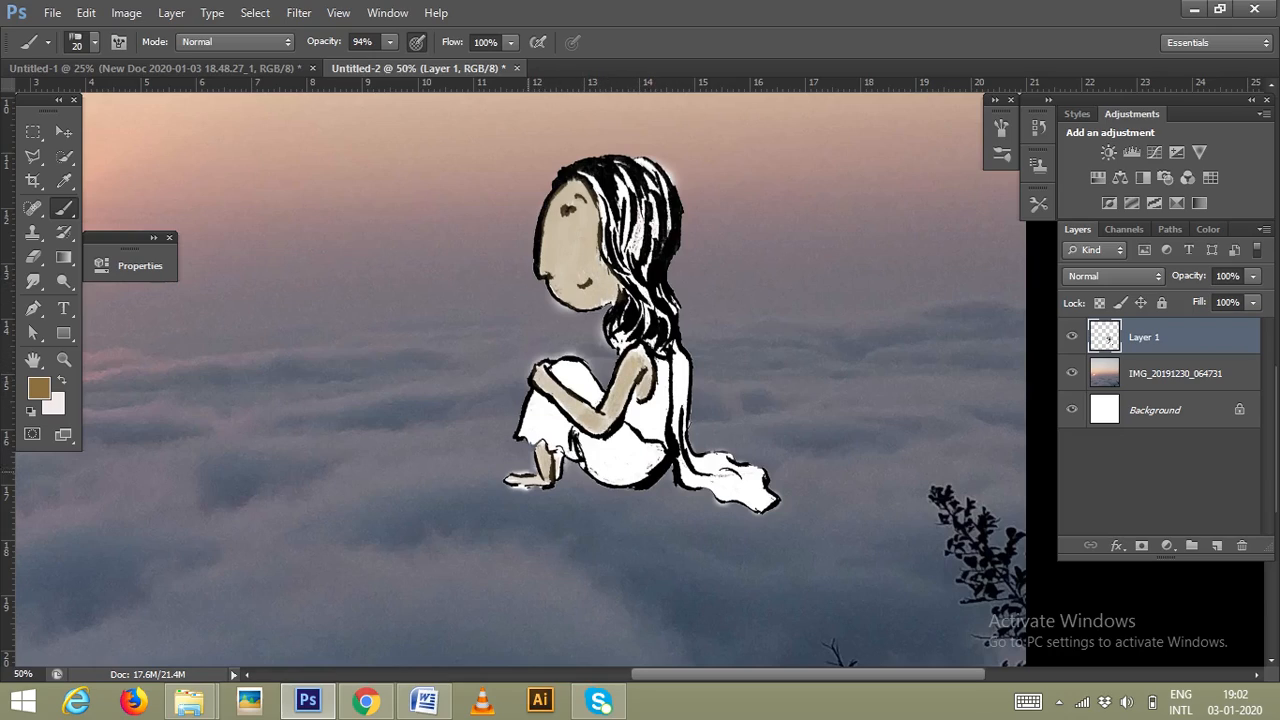
# Step: Set the foreground colour to a muted red and brush over the girl's top
pyautogui.click(33, 207)
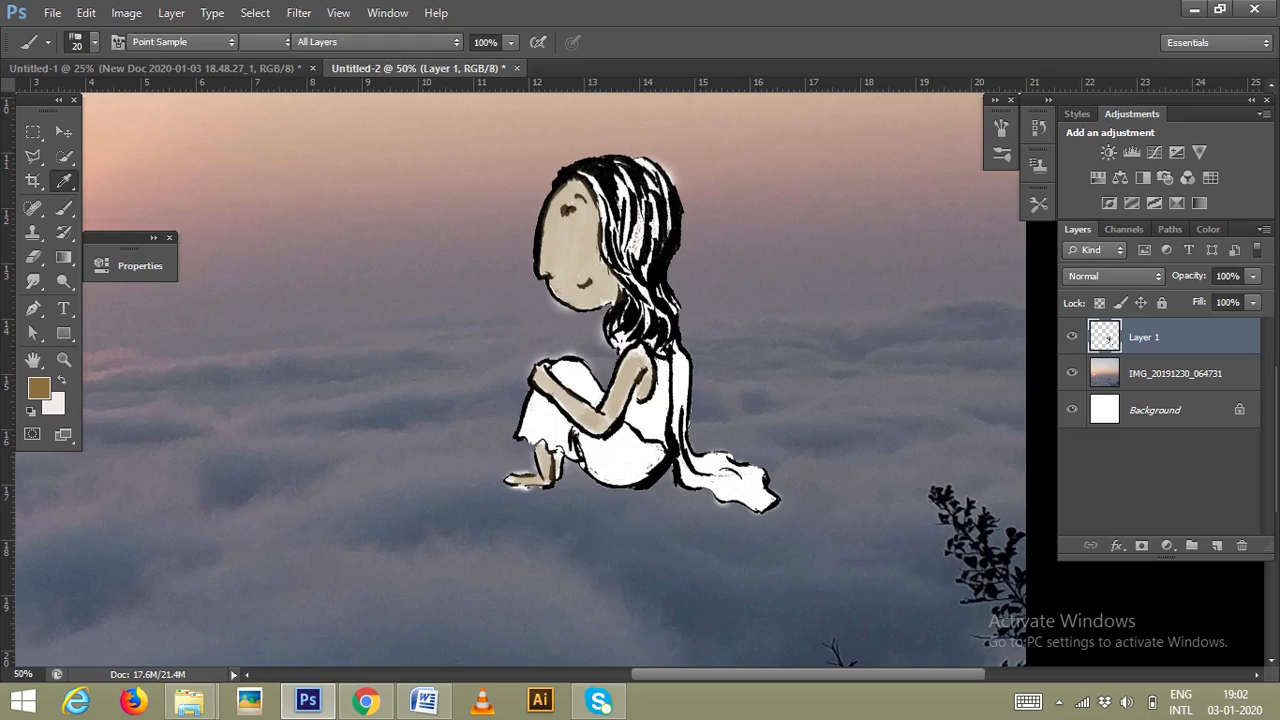
pyautogui.click(38, 388)
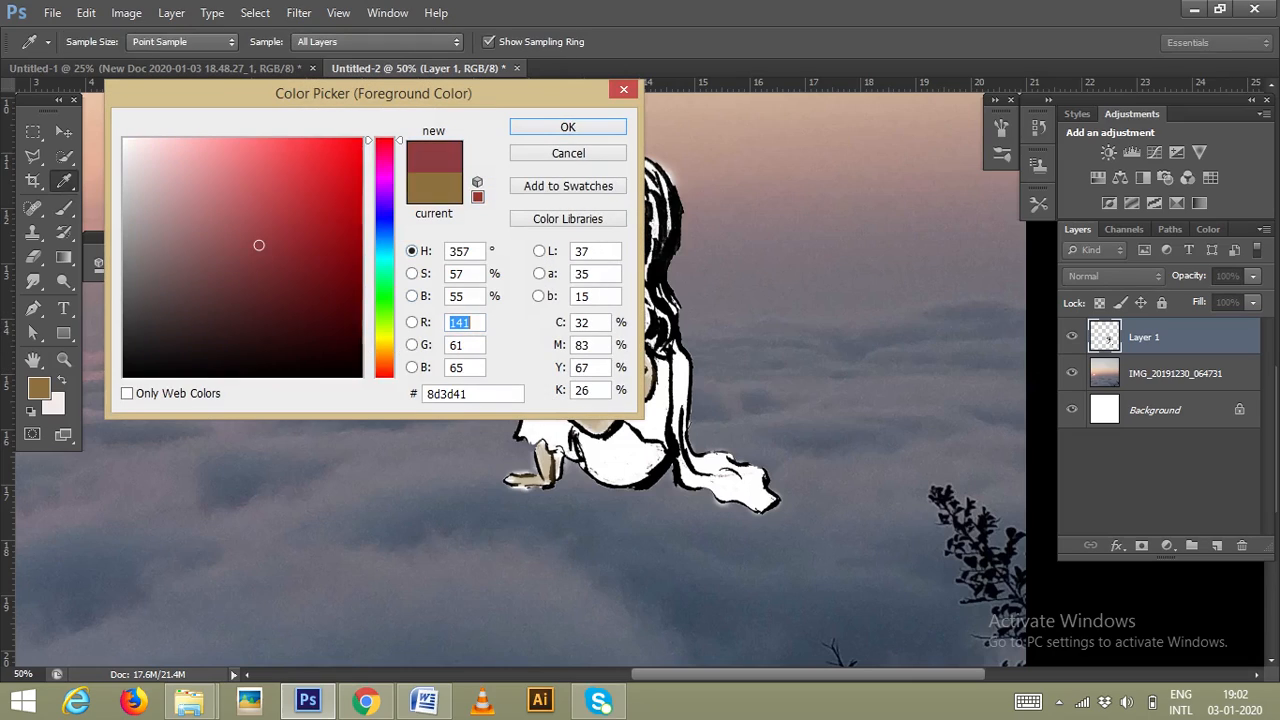
pyautogui.click(567, 126)
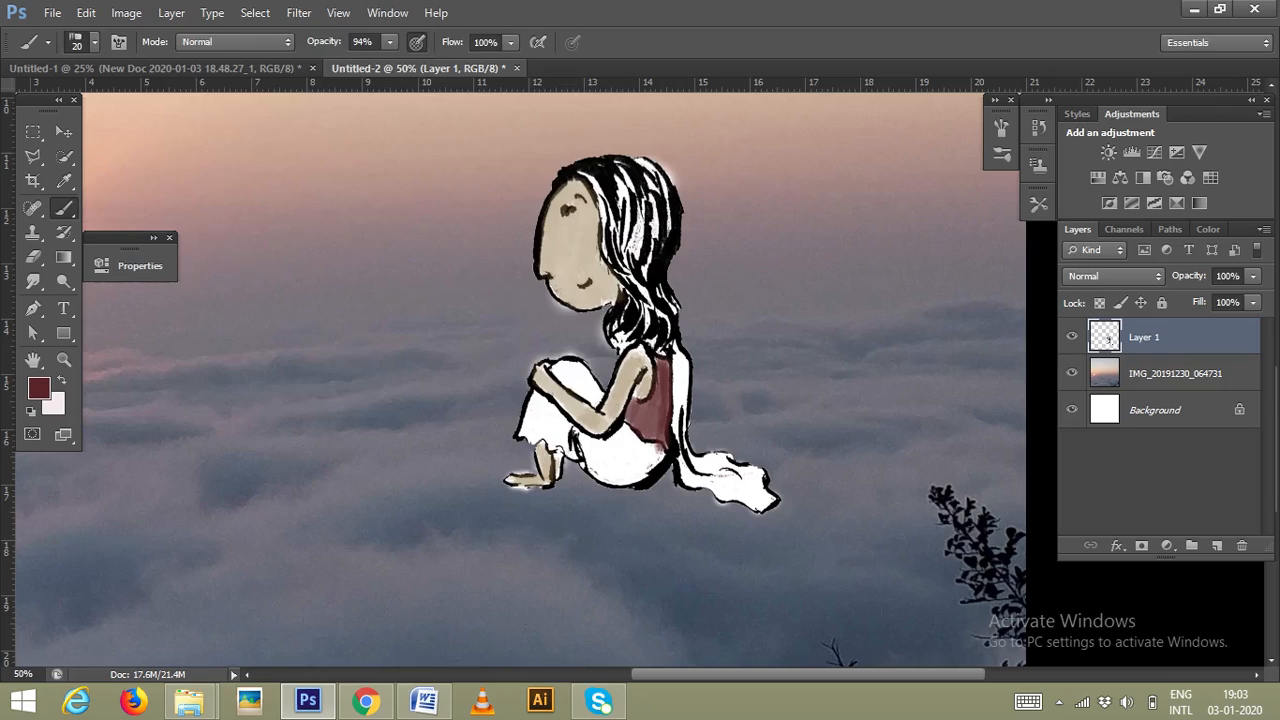
# Step: Set an olive green foreground colour and paint all parts of the girl's pants
pyautogui.click(39, 388)
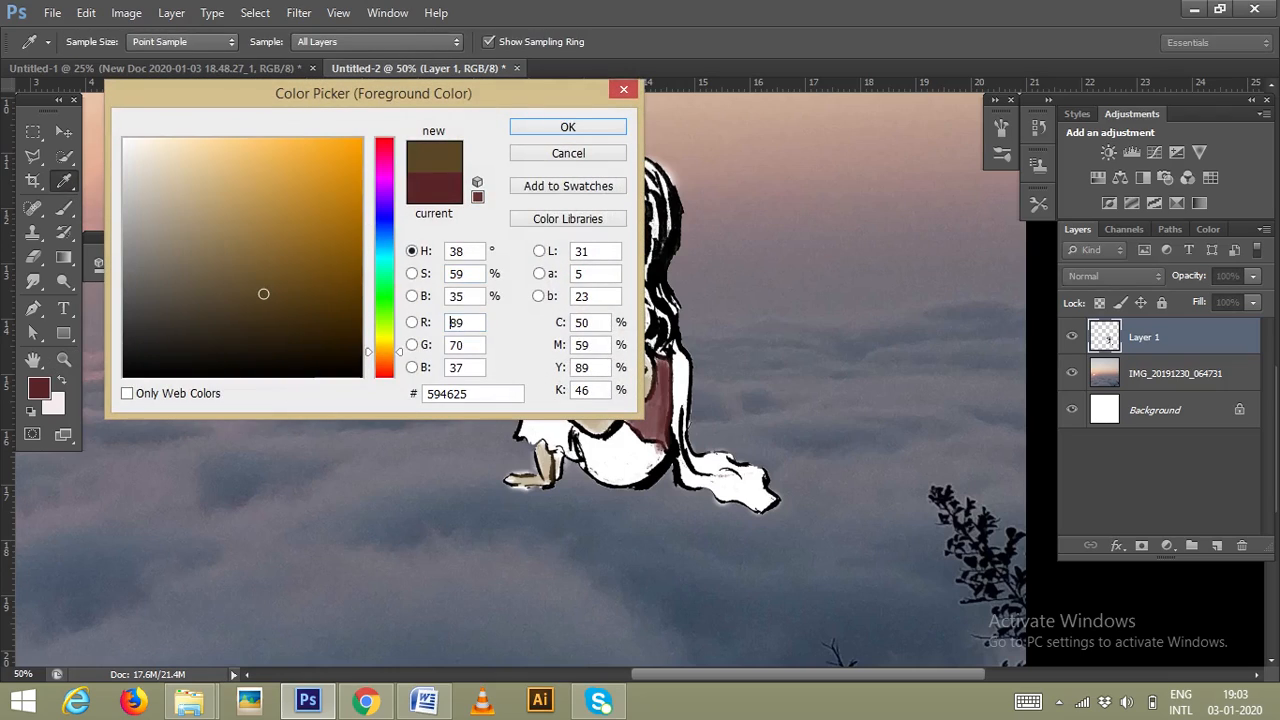
pyautogui.click(567, 126)
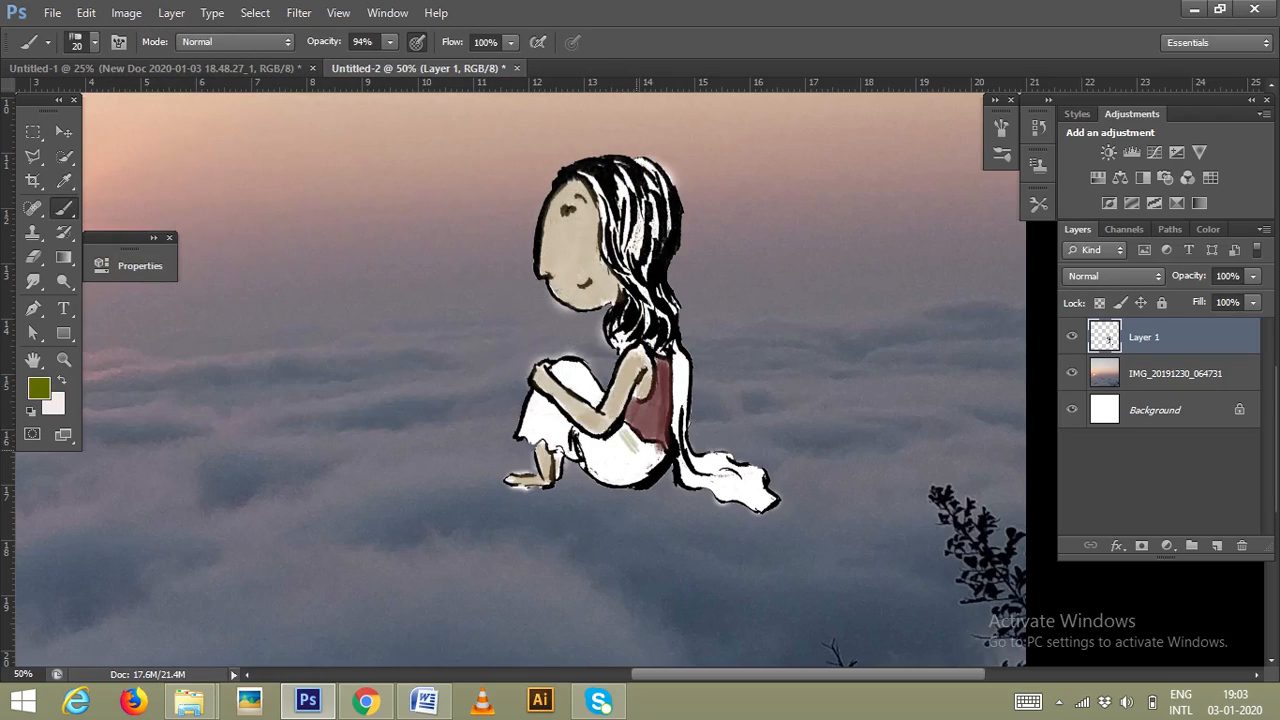
pyautogui.click(615, 460)
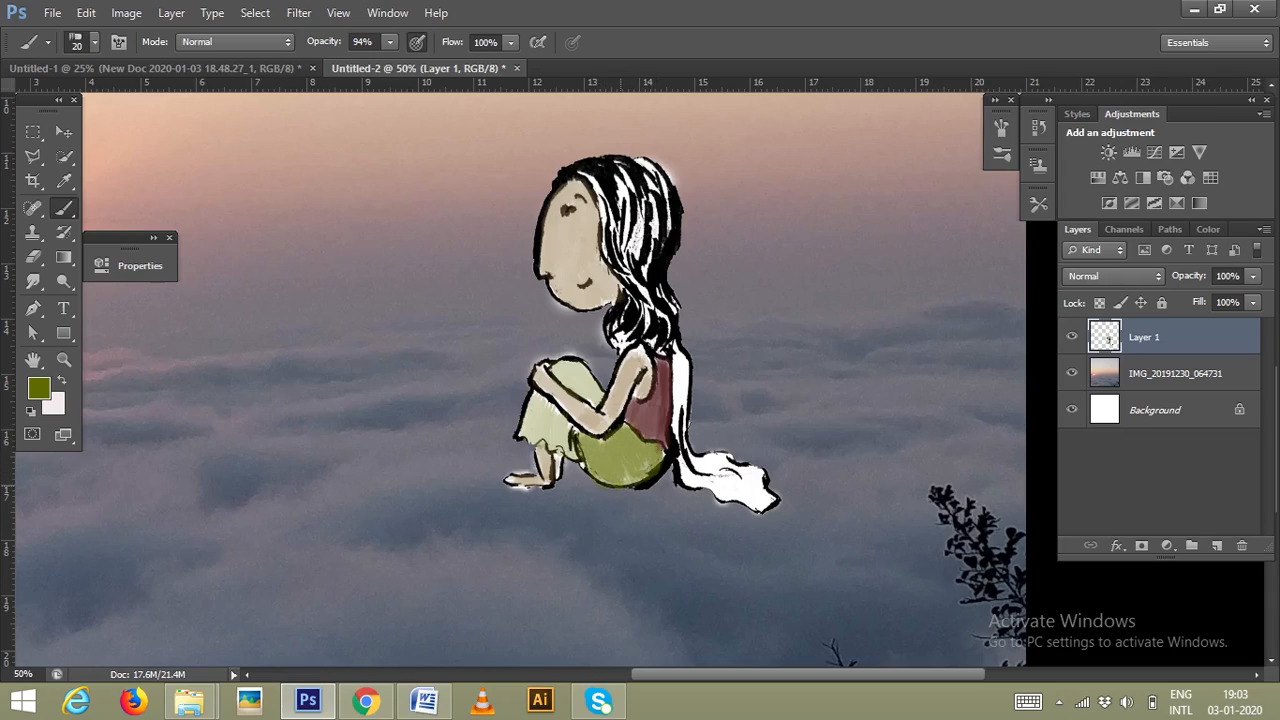
pyautogui.click(555, 420)
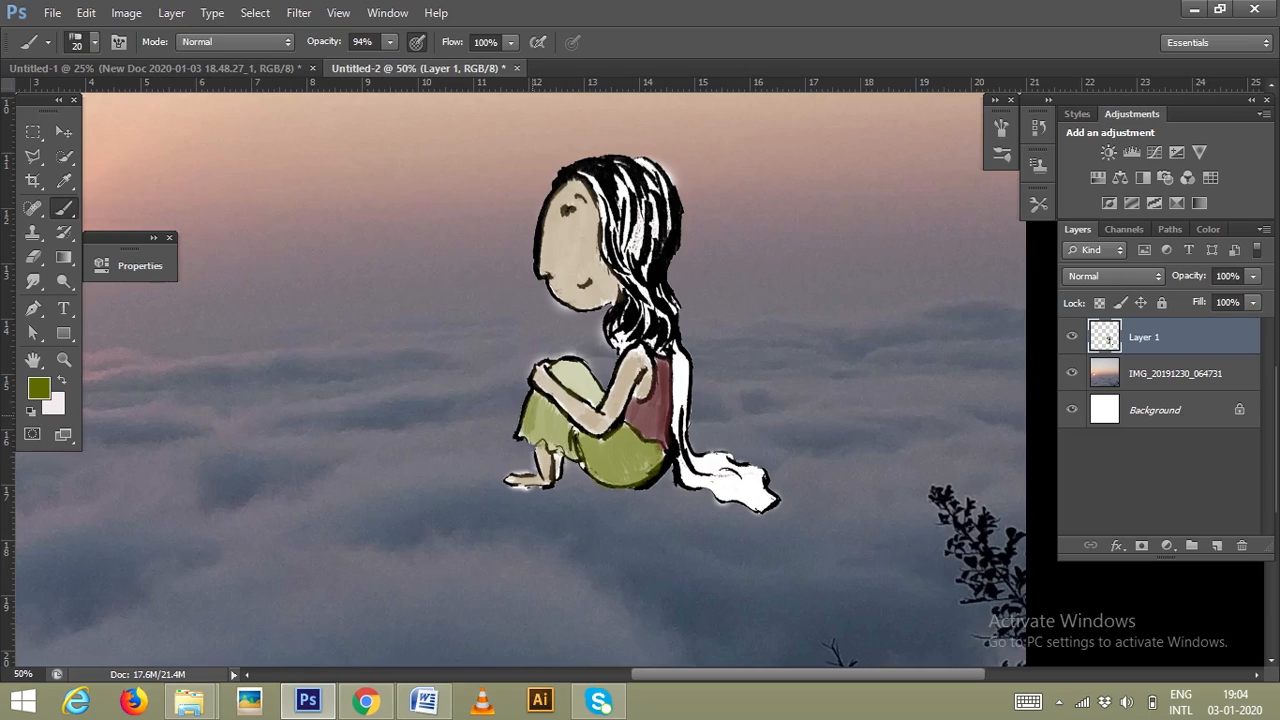
pyautogui.click(560, 400)
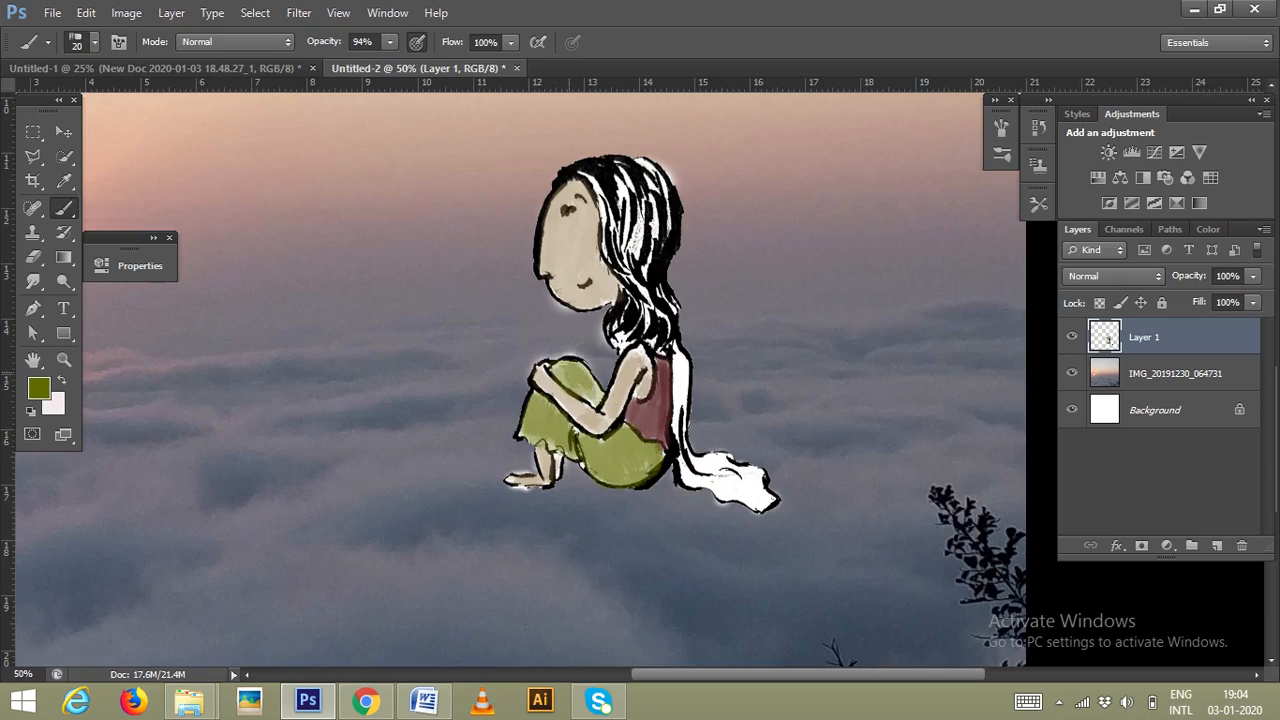
pyautogui.click(39, 388)
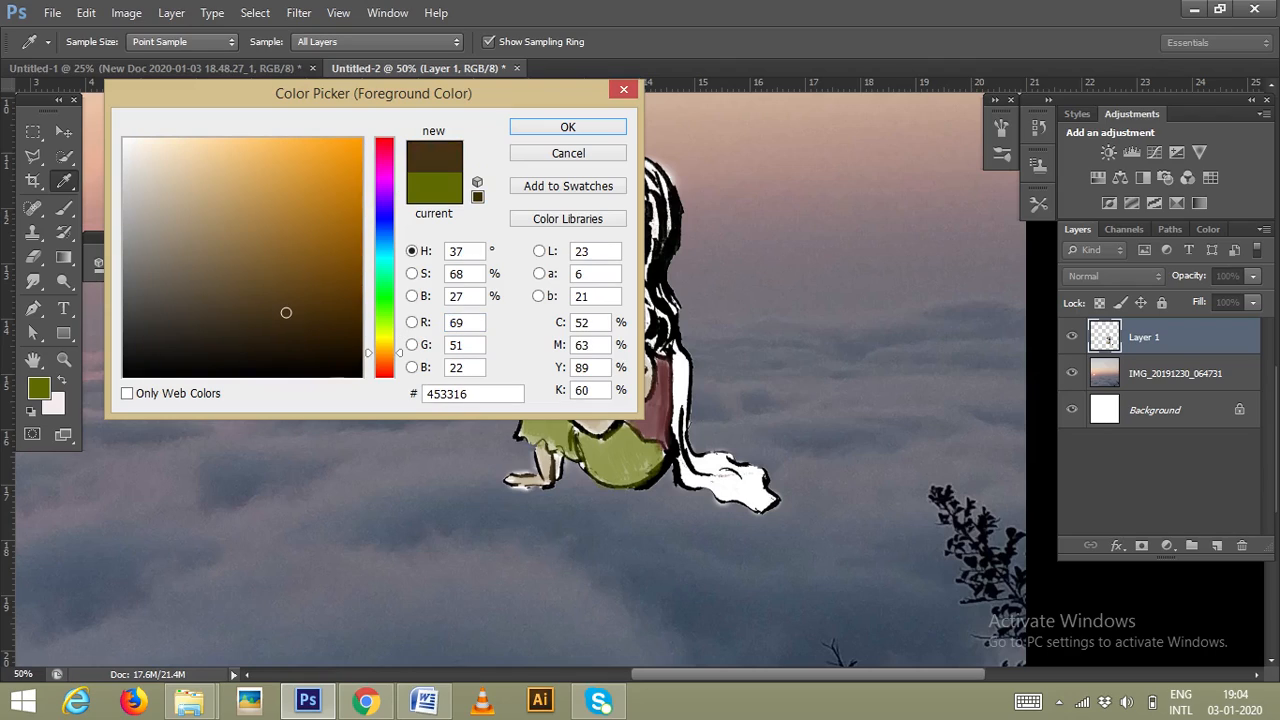
# Step: Apply an orange foreground colour and paint the scarf flowing behind the girl
pyautogui.click(567, 126)
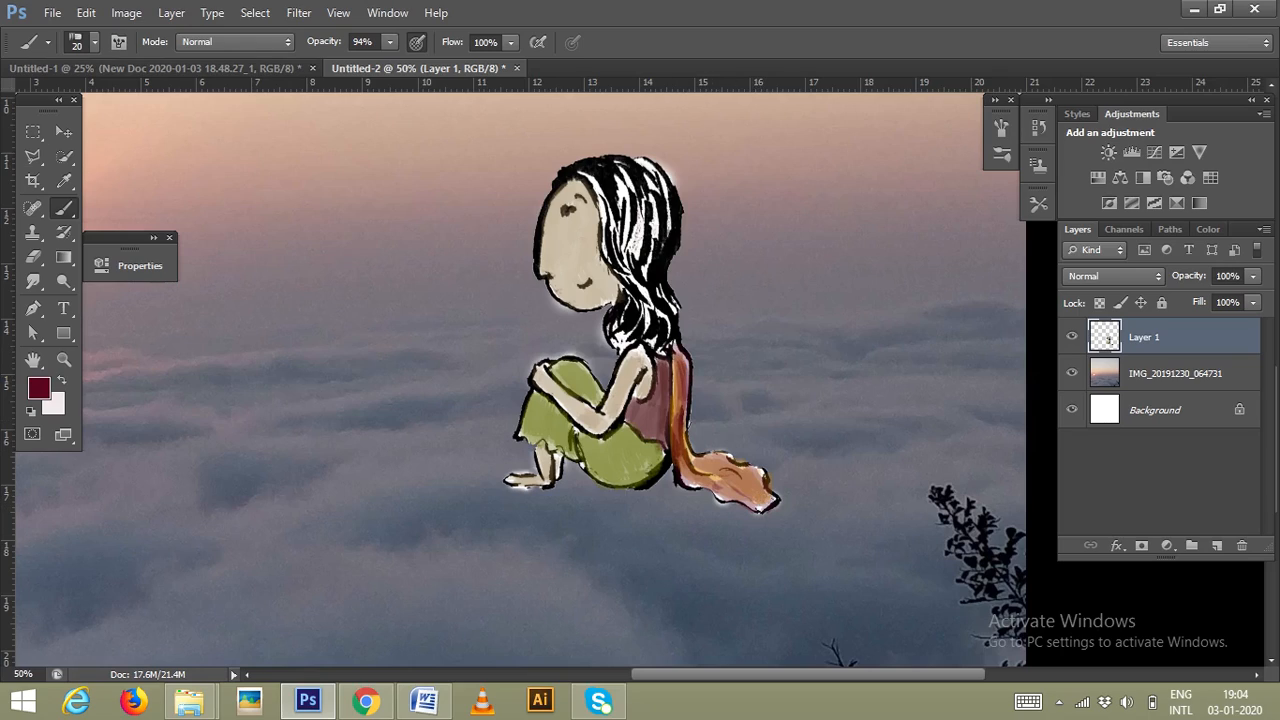
pyautogui.click(39, 388)
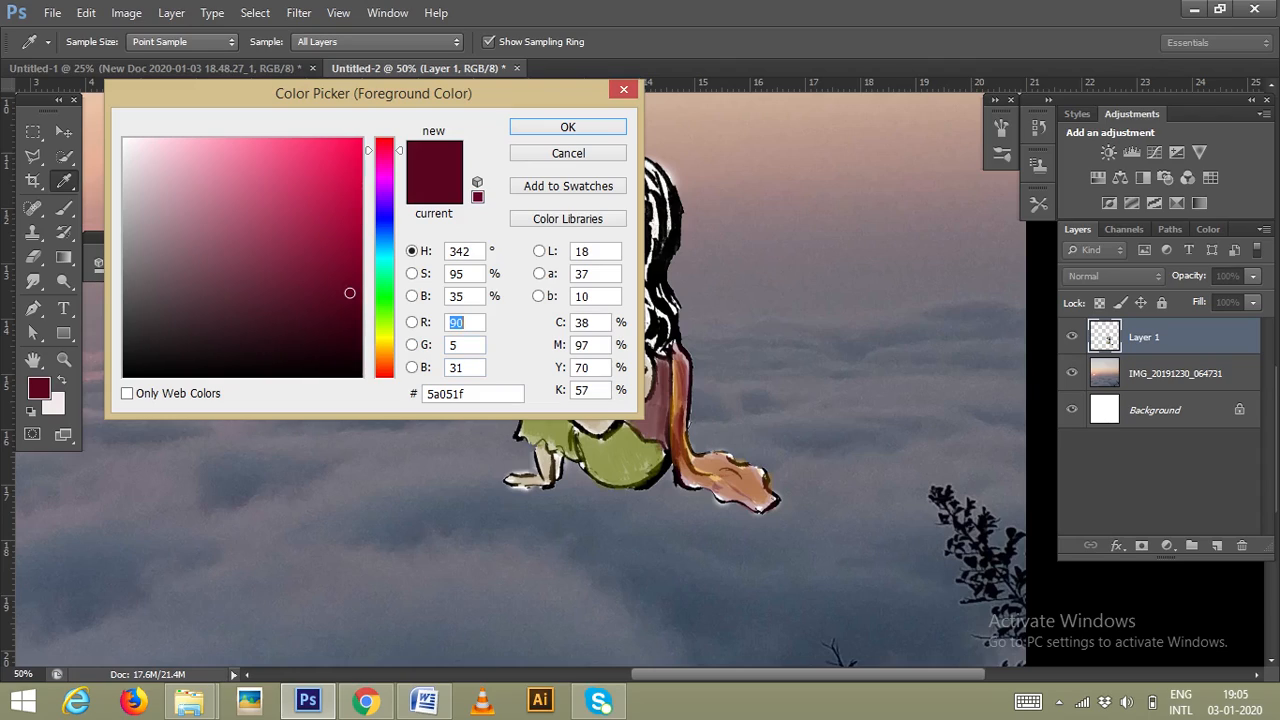
# Step: Paint the hair dark, dot the top with white, and erase the grey smudge
pyautogui.click(567, 126)
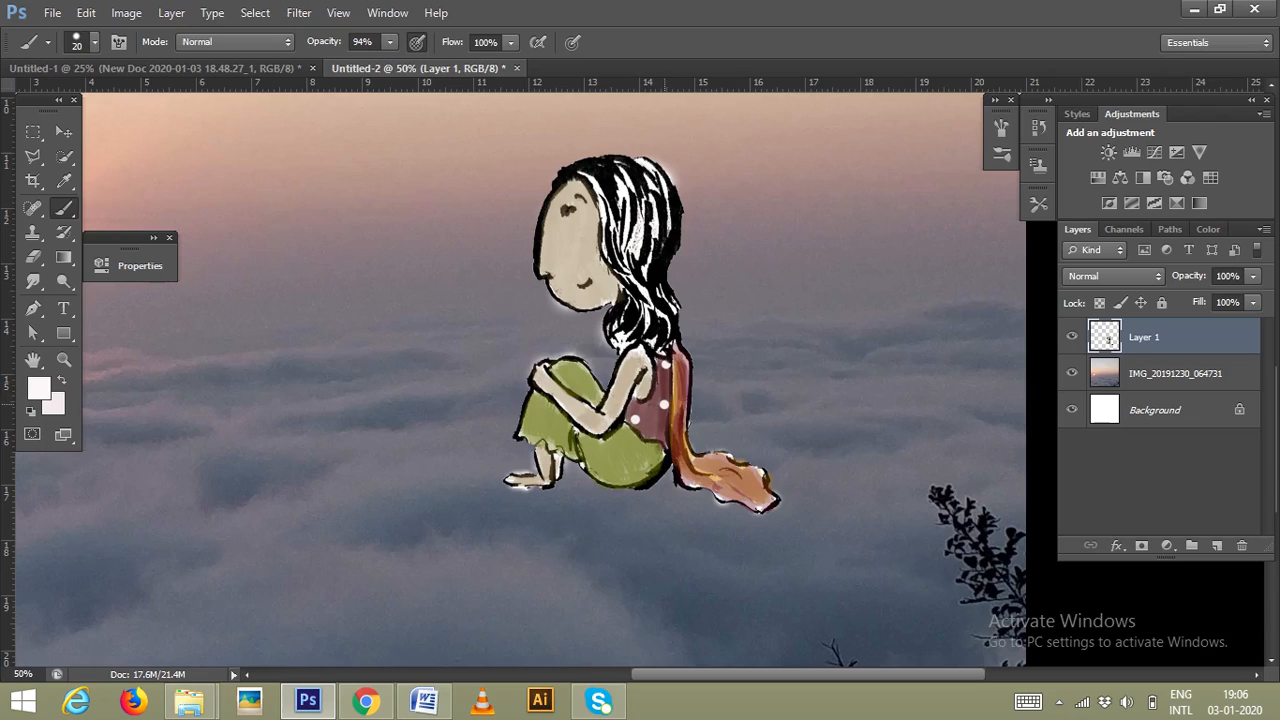
pyautogui.click(99, 42)
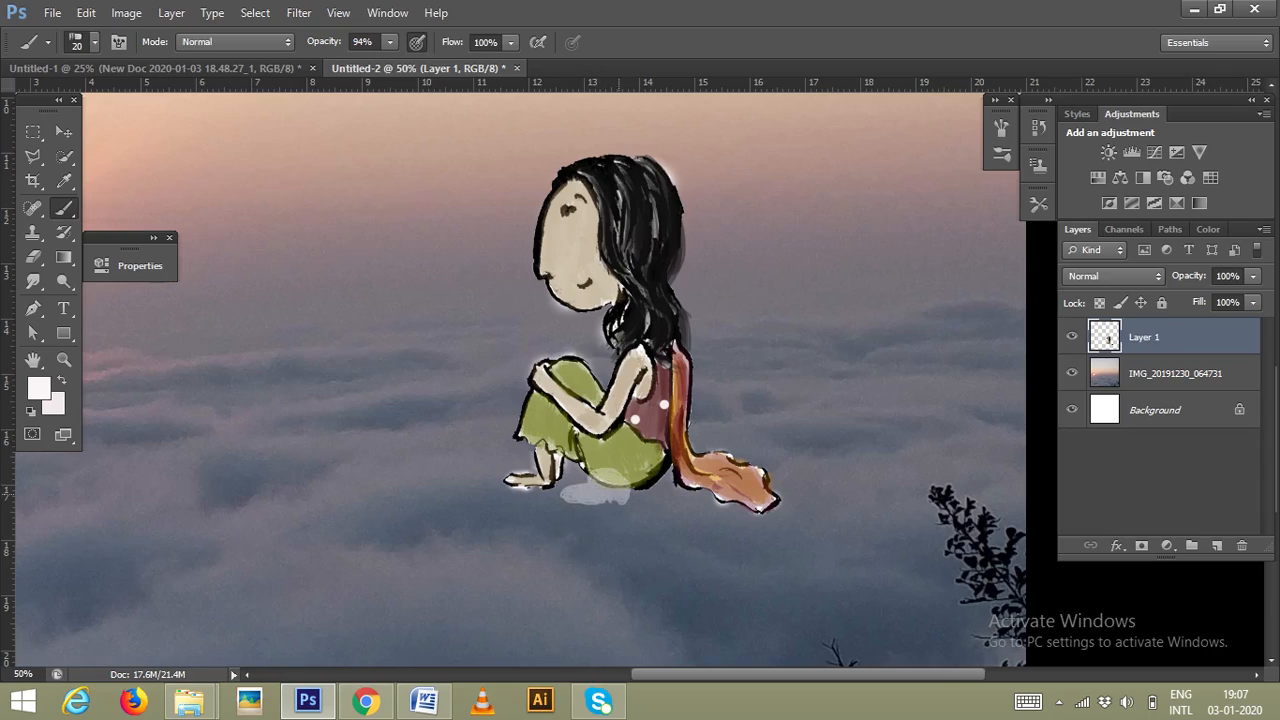
pyautogui.click(600, 505)
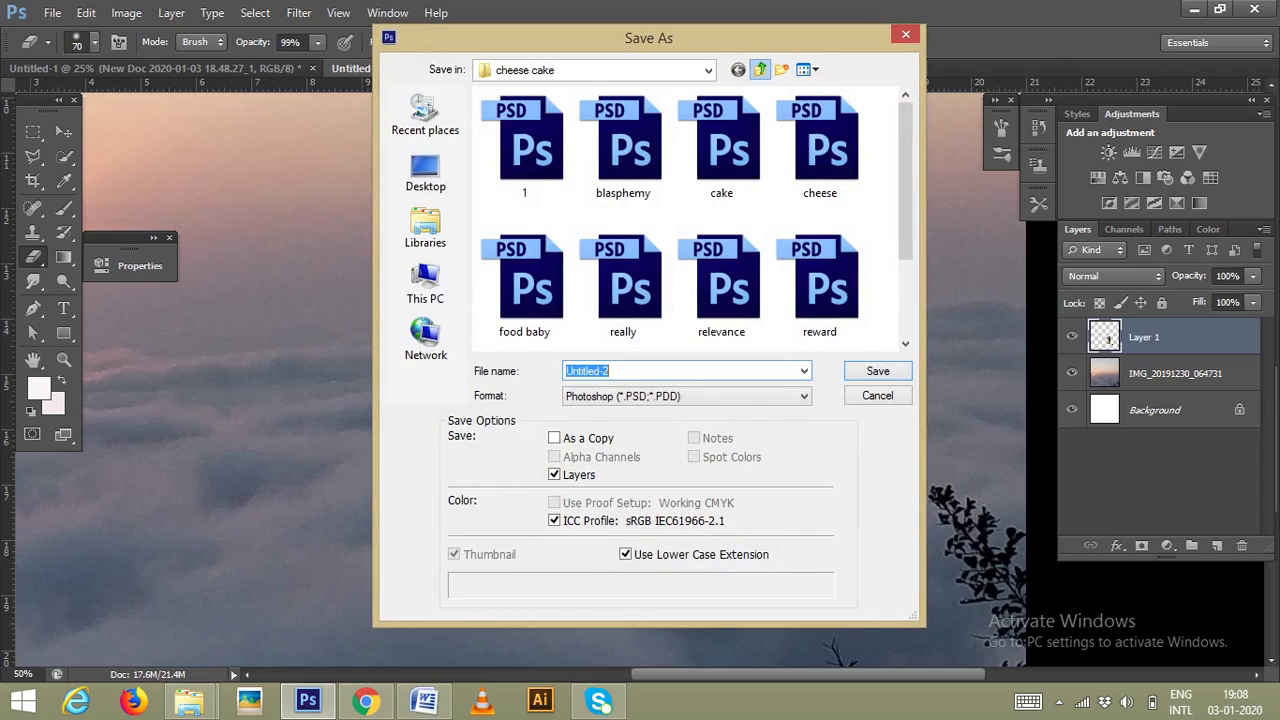
# Step: Move up to the photo illustrations folder and save the painting as sunrise
pyautogui.click(760, 69)
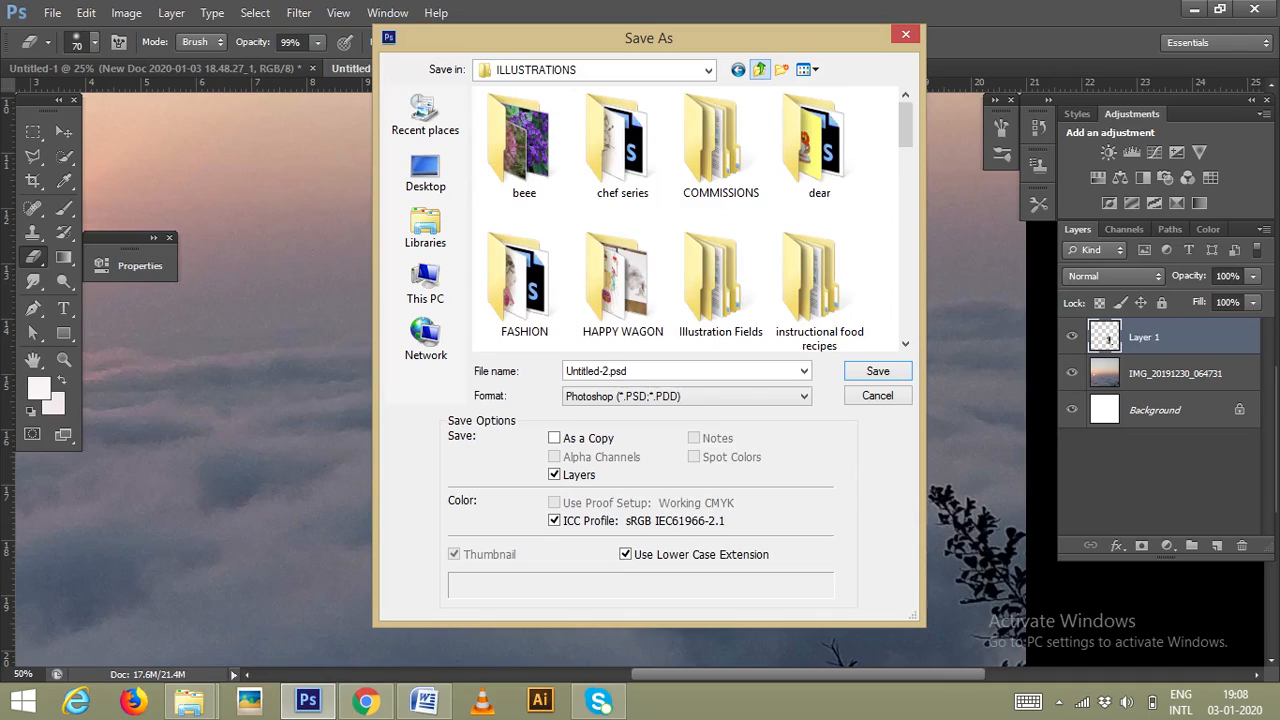
pyautogui.click(721, 140)
pyautogui.write('sn')
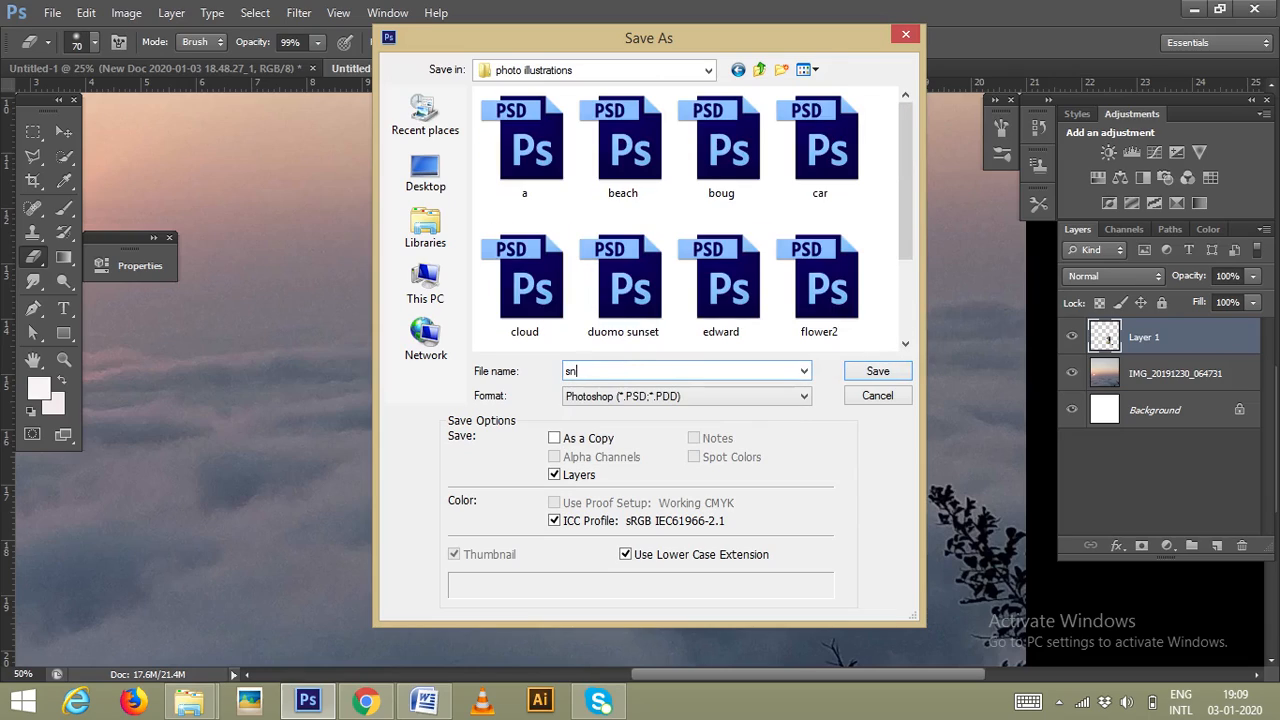
pyautogui.write('unrisse')
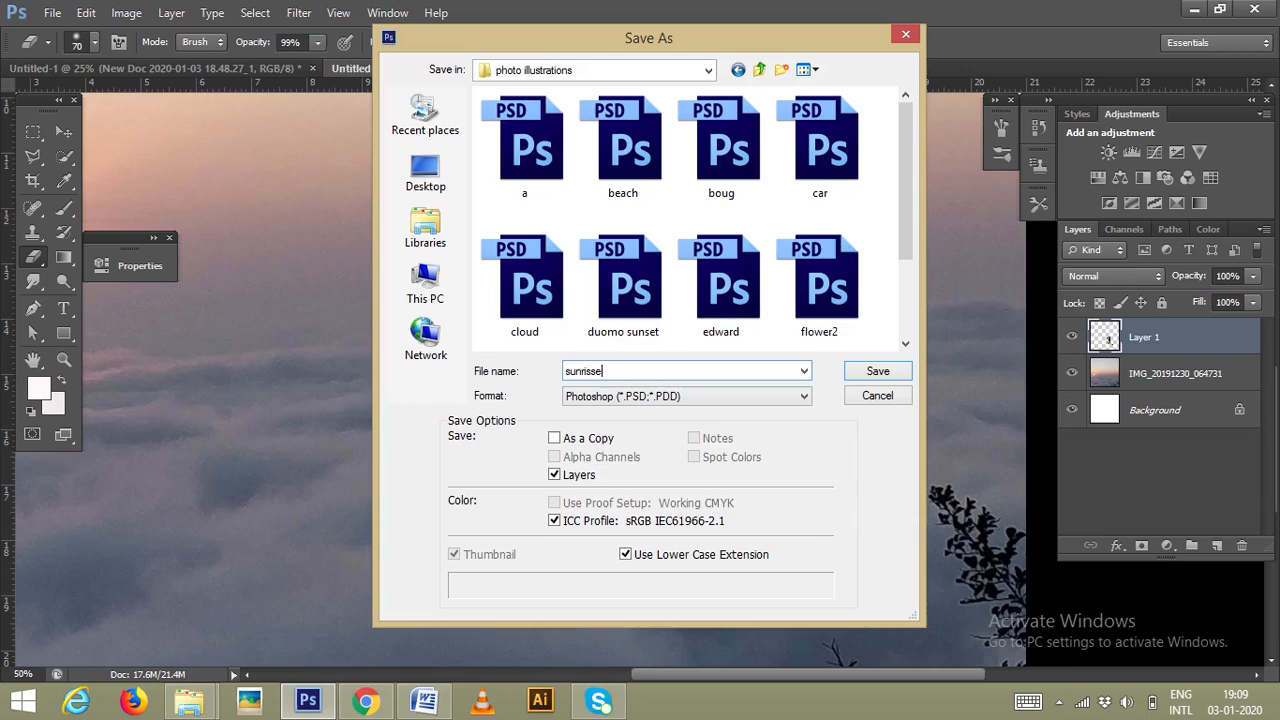
pyautogui.click(877, 370)
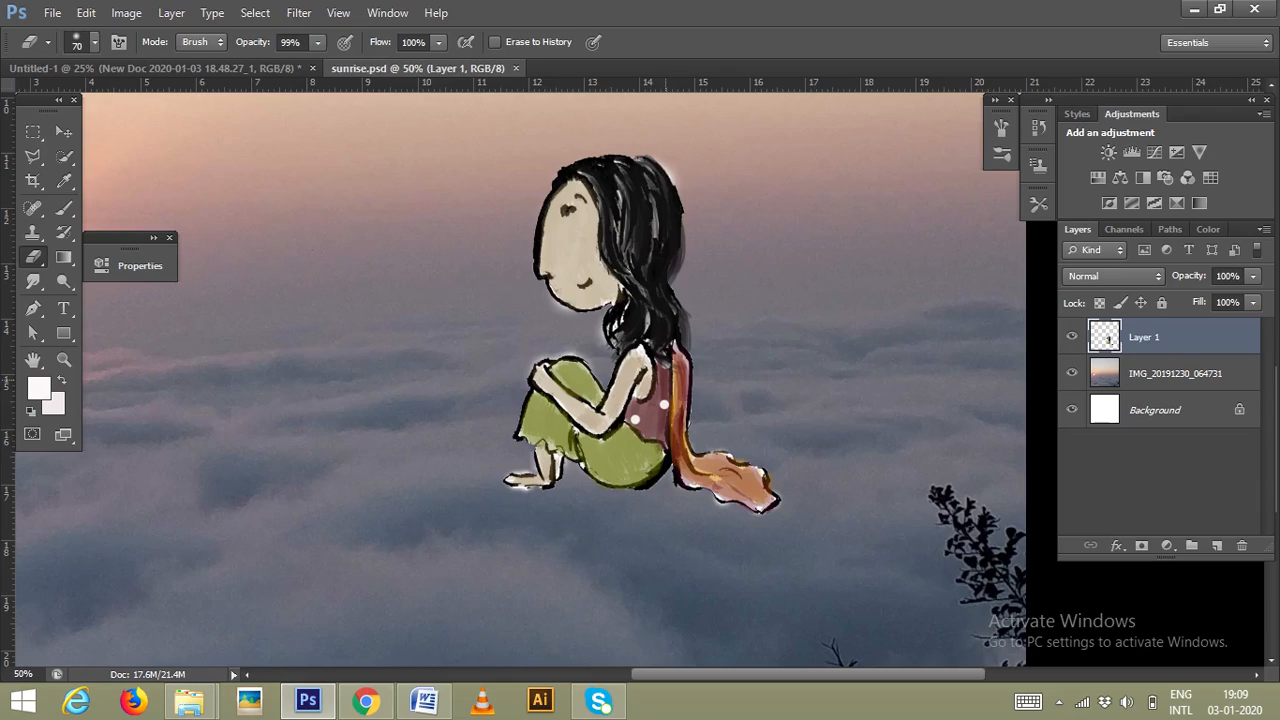
# Step: Switch to the Brush tool and load the 854 px textured brush preset
pyautogui.click(32, 131)
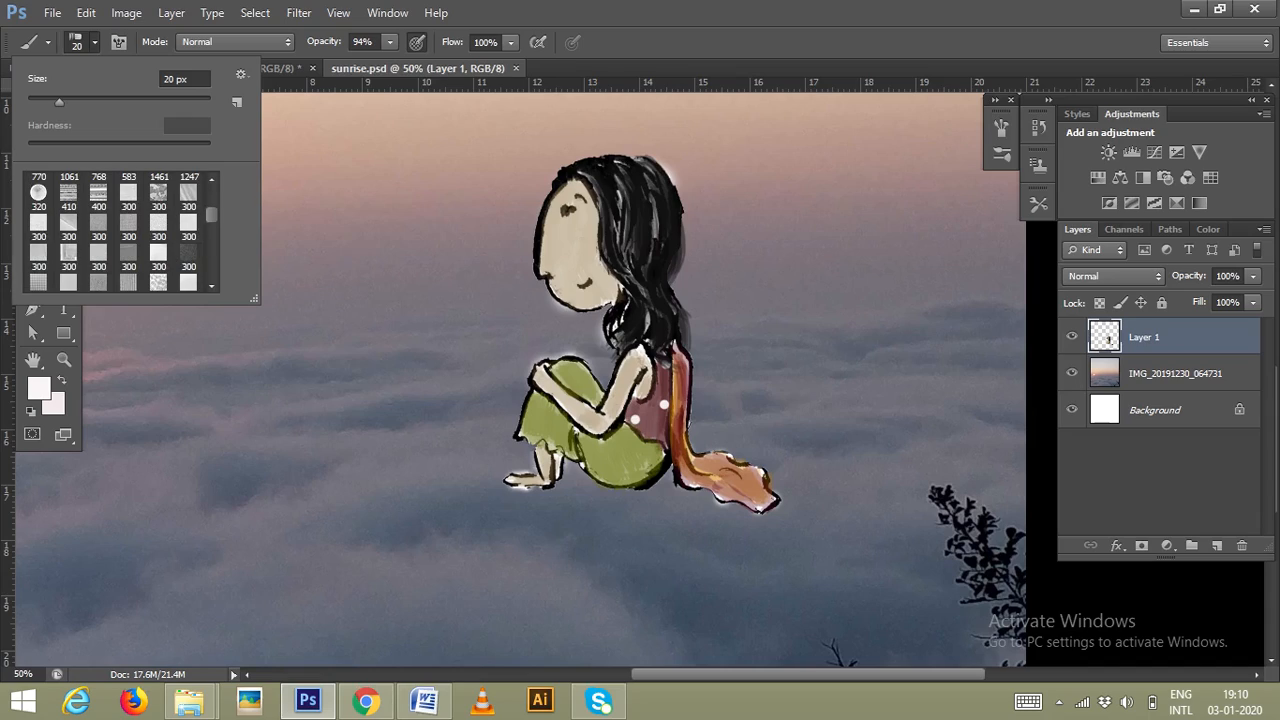
pyautogui.scroll(-3)
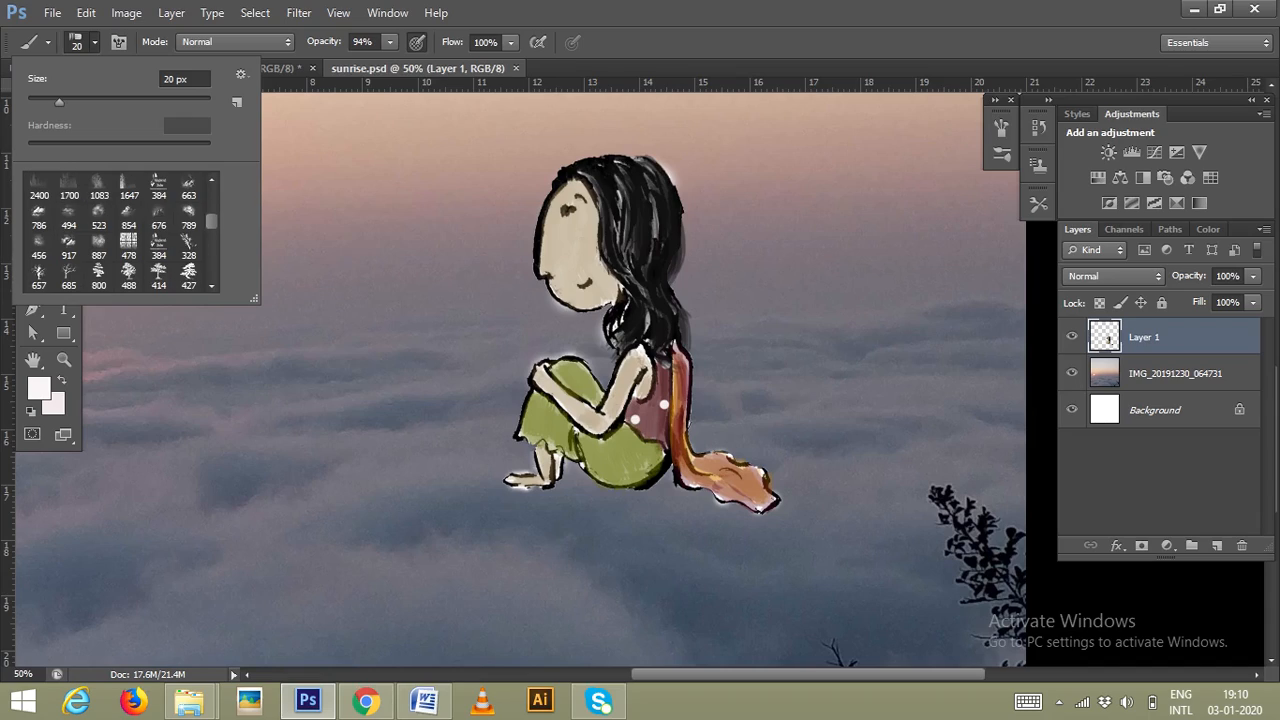
pyautogui.click(128, 210)
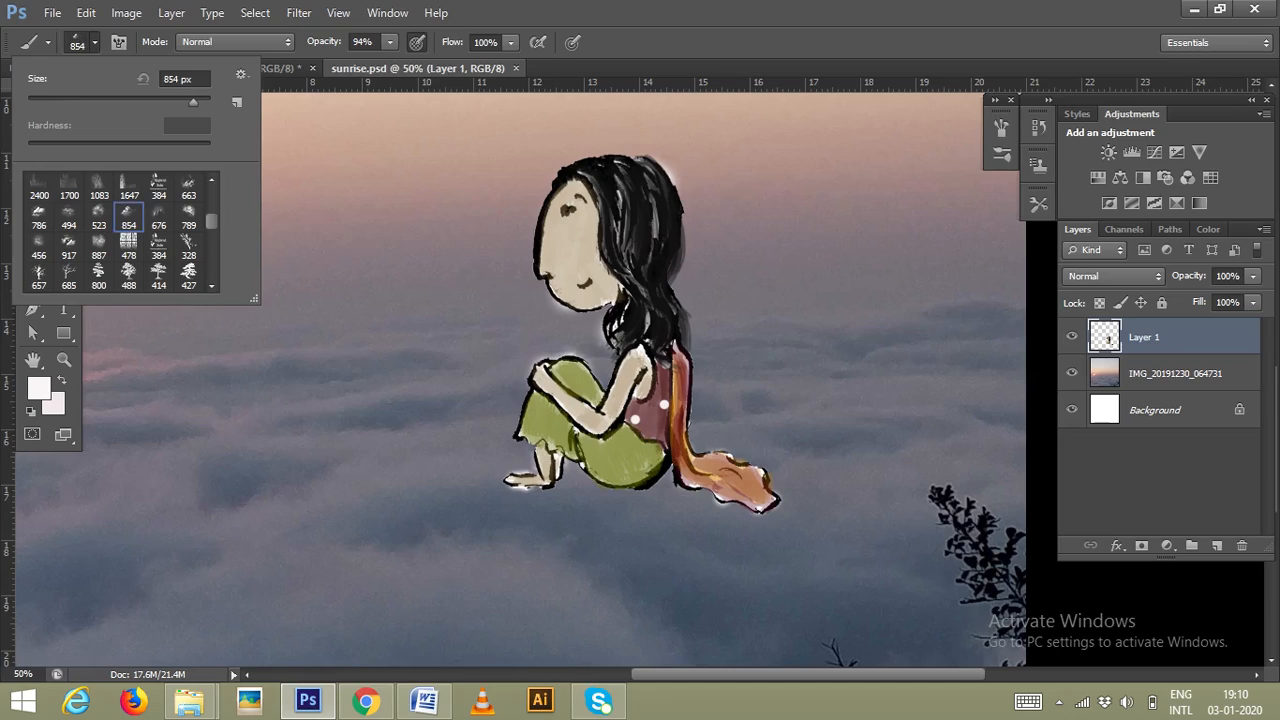